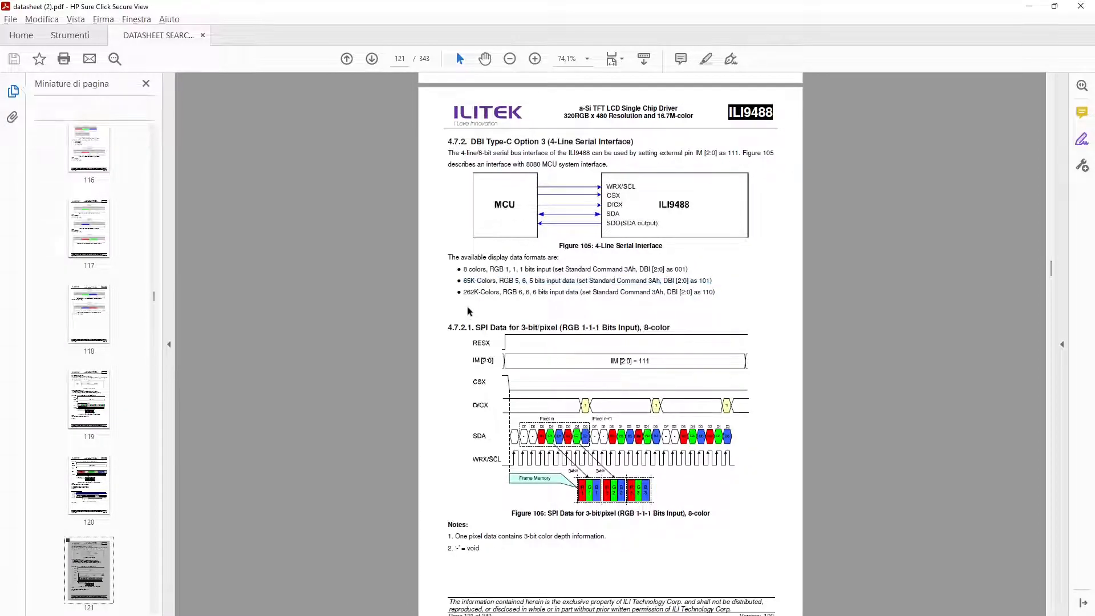
- Scroll page 121 of the ILI9488 datasheet to the 65K-Colors DBI setting line
scroll(down, 3)
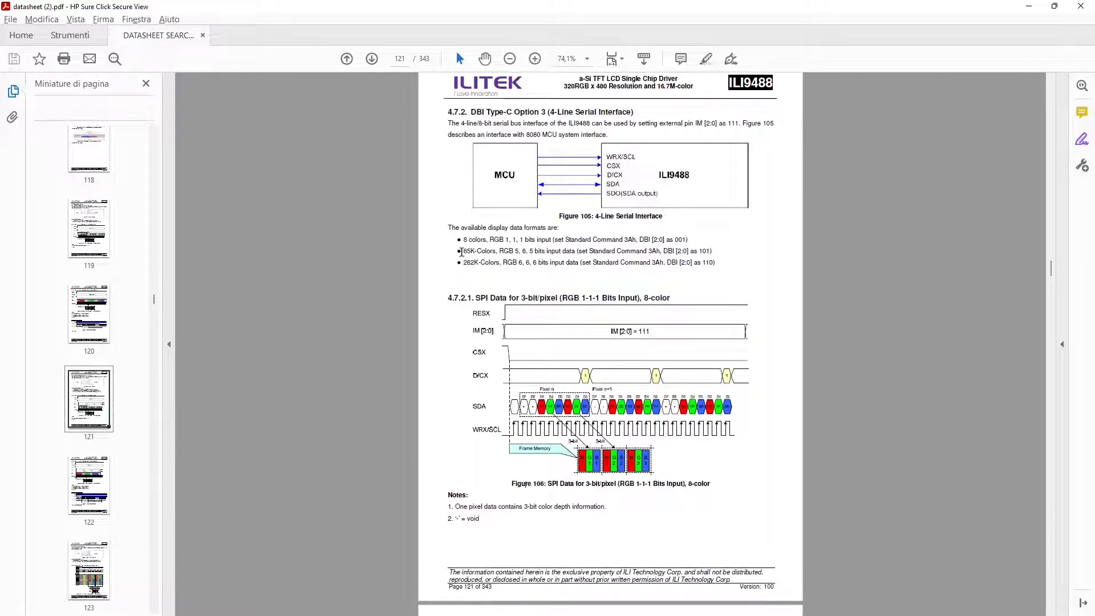
mouse_move(564, 260)
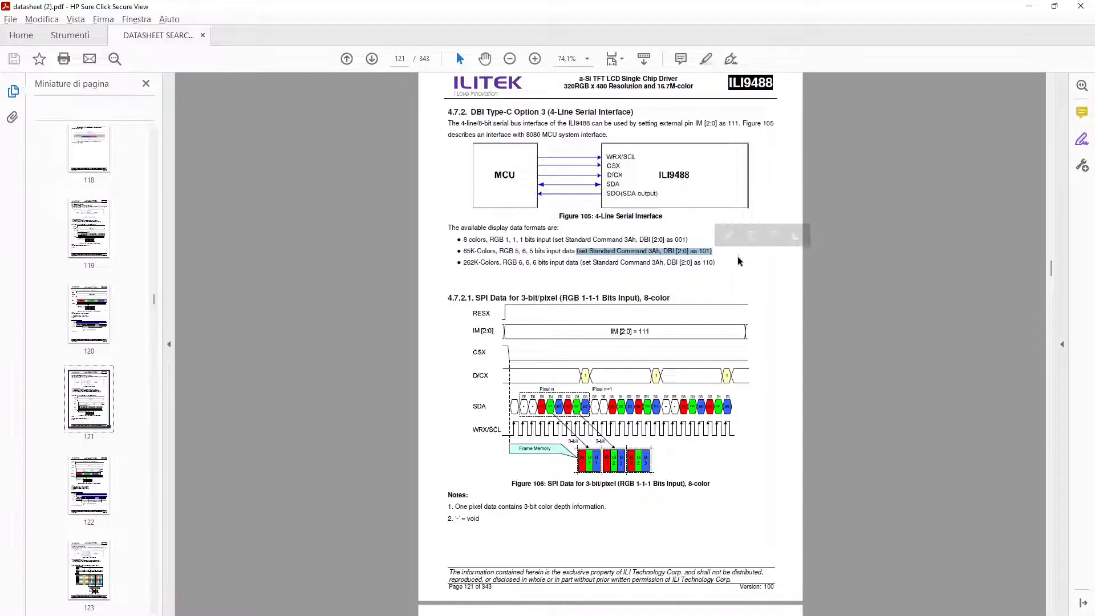
mouse_move(735, 267)
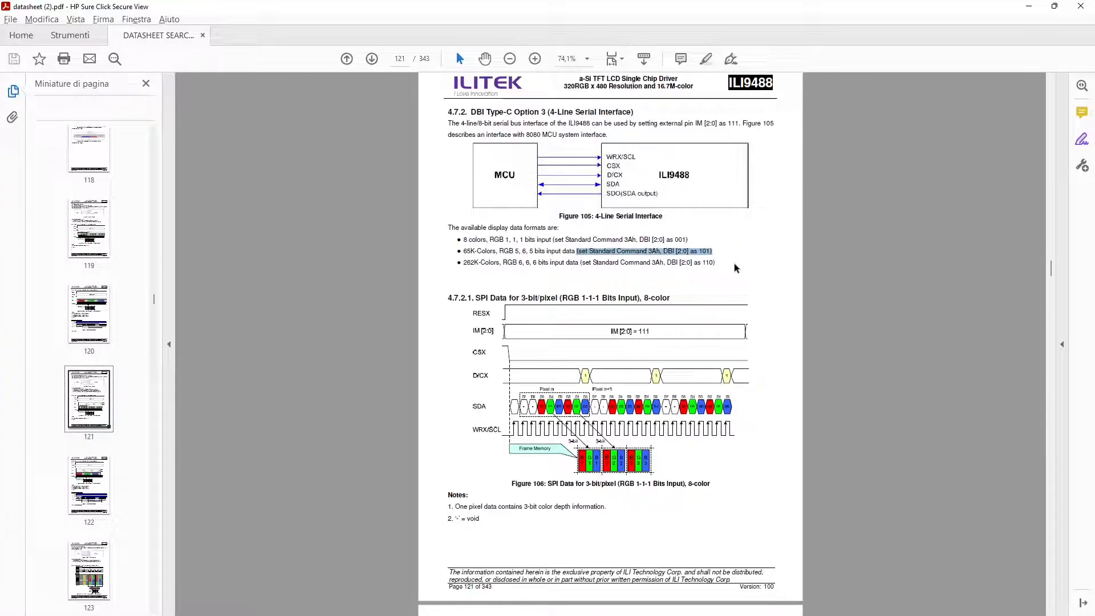
mouse_move(660, 271)
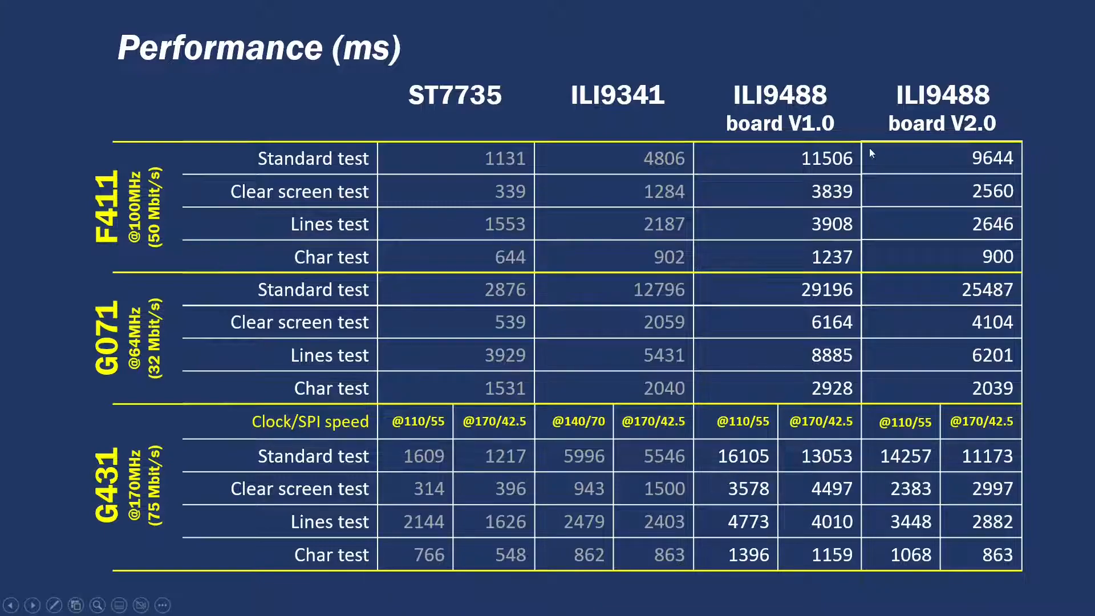
mouse_move(991, 398)
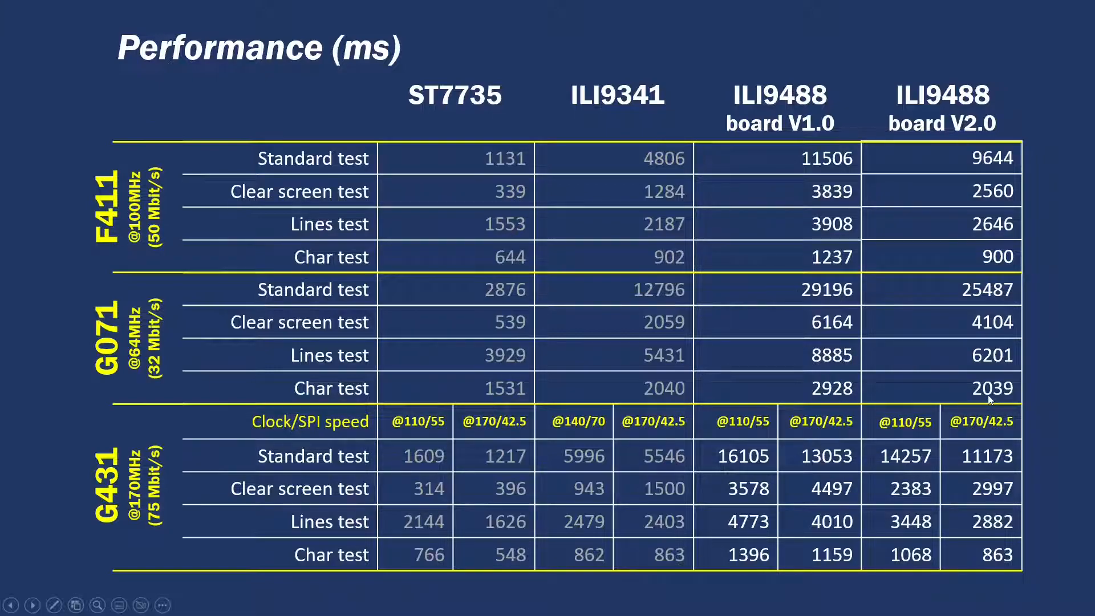
mouse_move(809, 447)
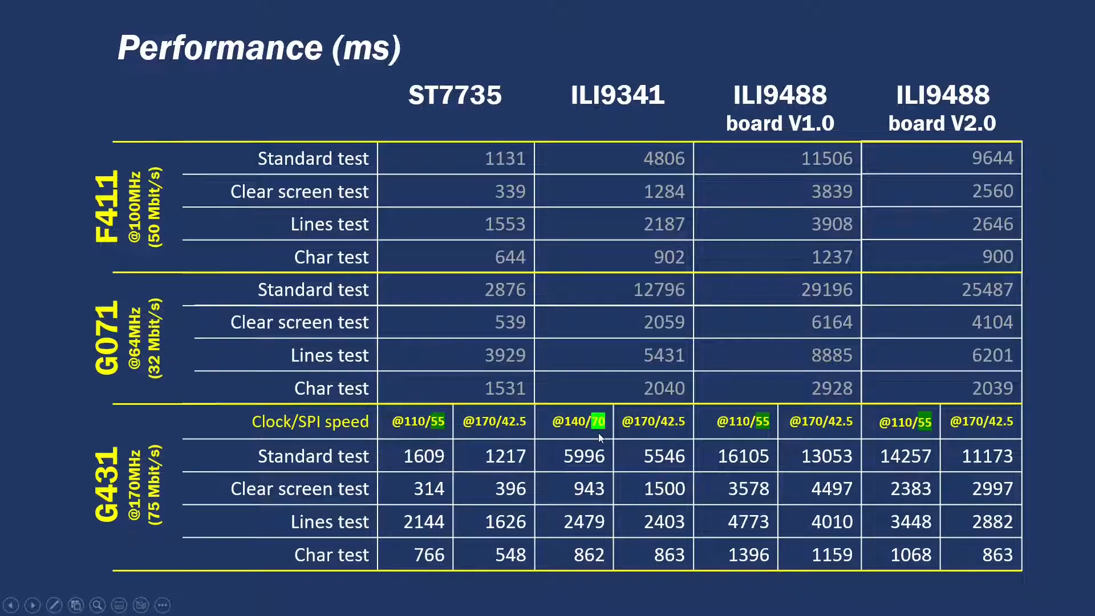
mouse_move(593, 438)
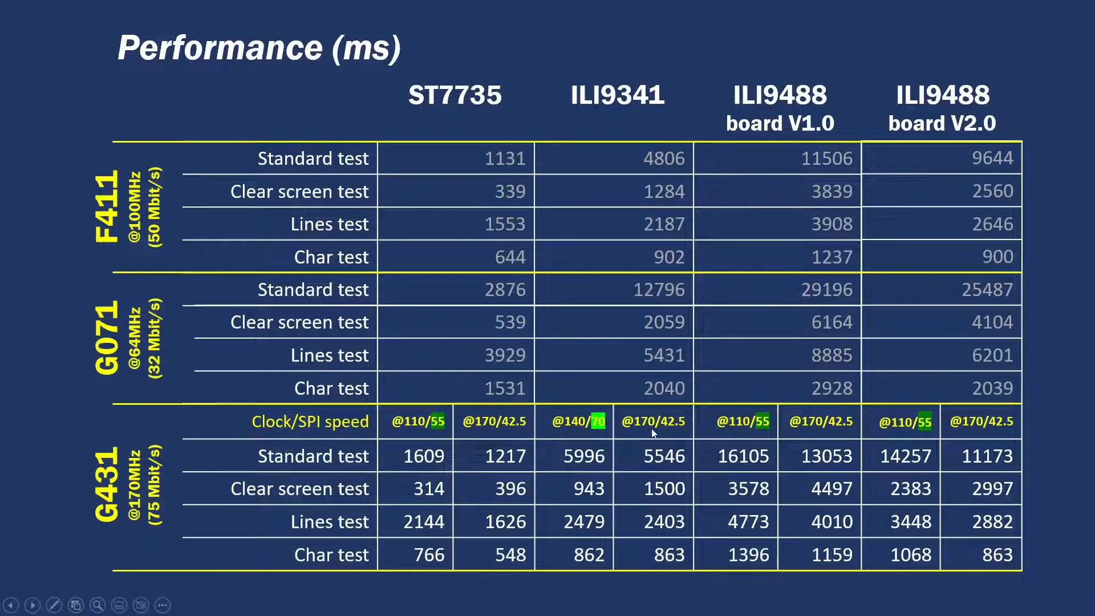
mouse_move(836, 433)
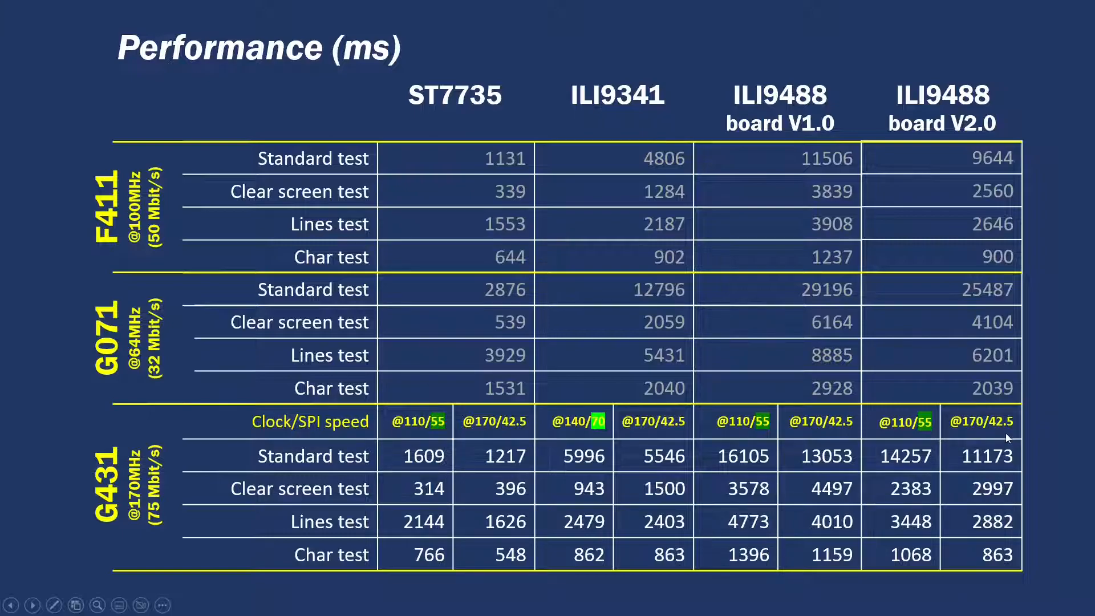
mouse_move(729, 435)
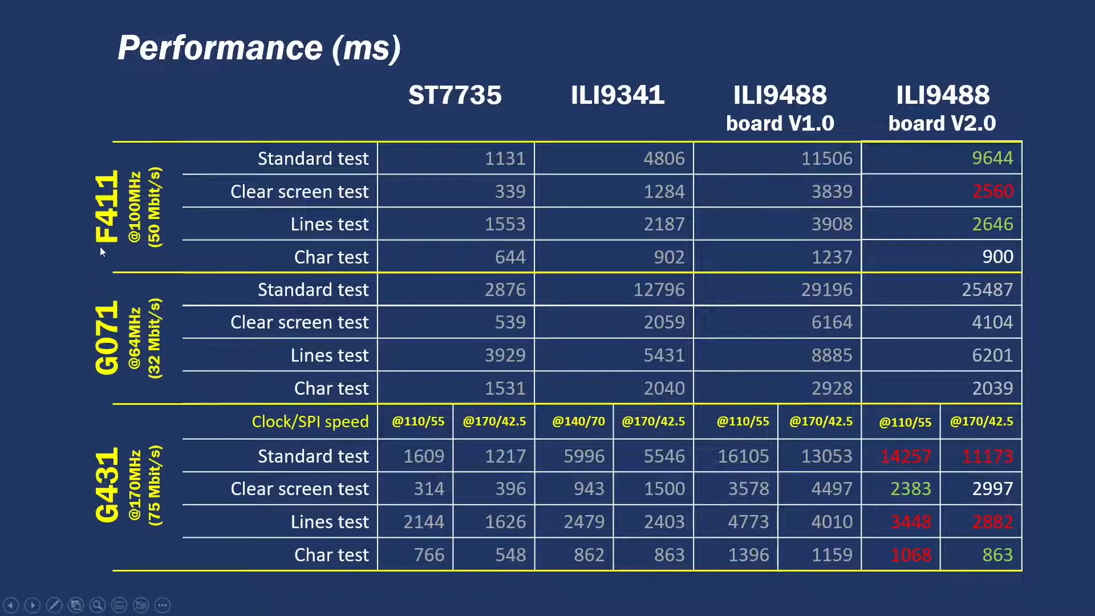
mouse_move(139, 510)
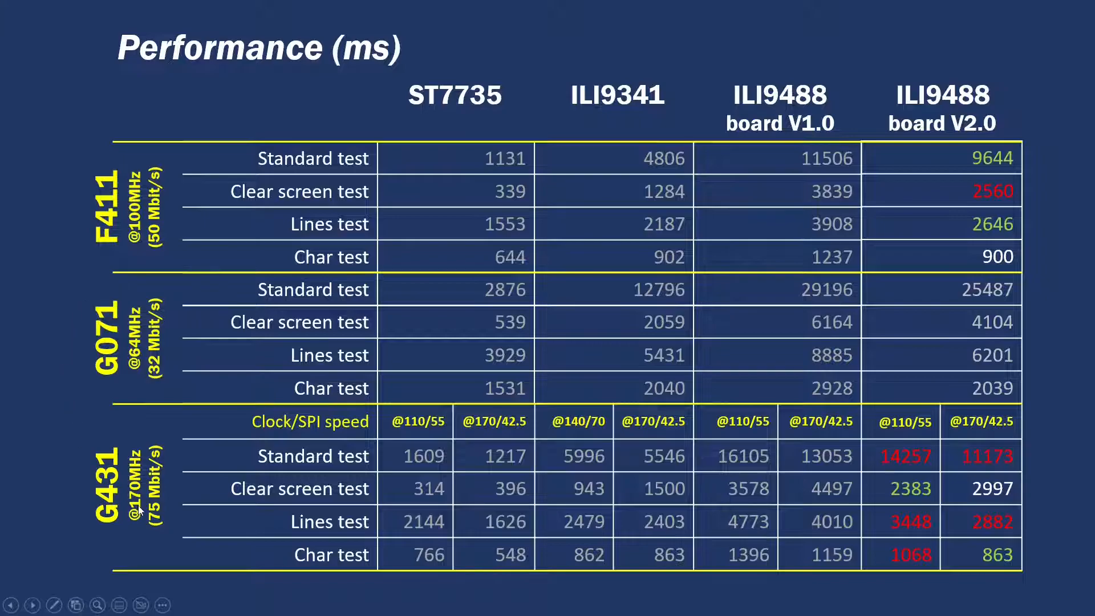
mouse_move(182, 538)
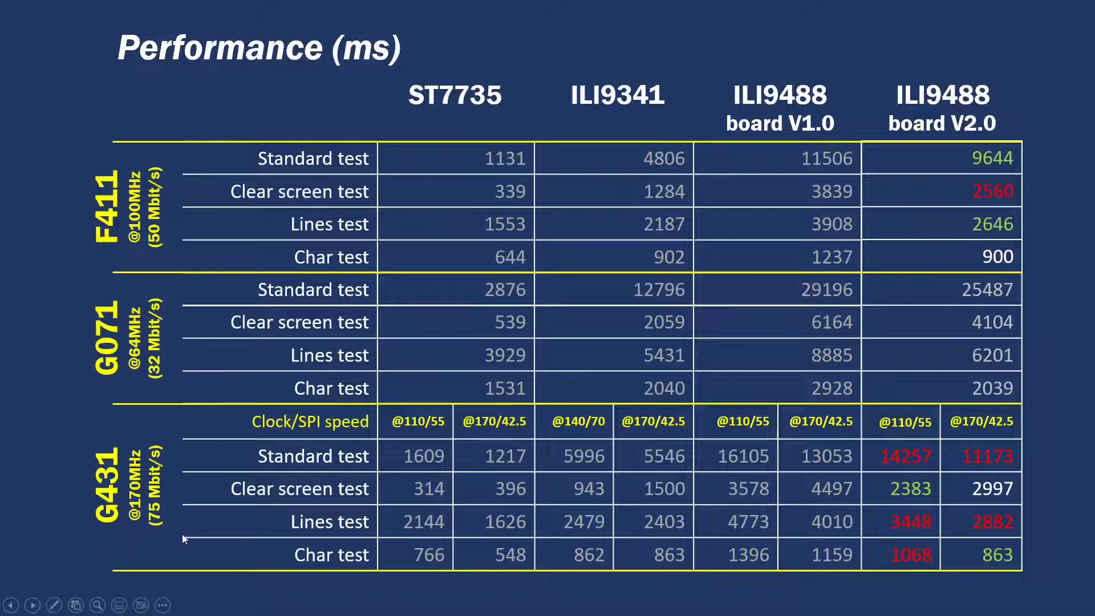
mouse_move(183, 554)
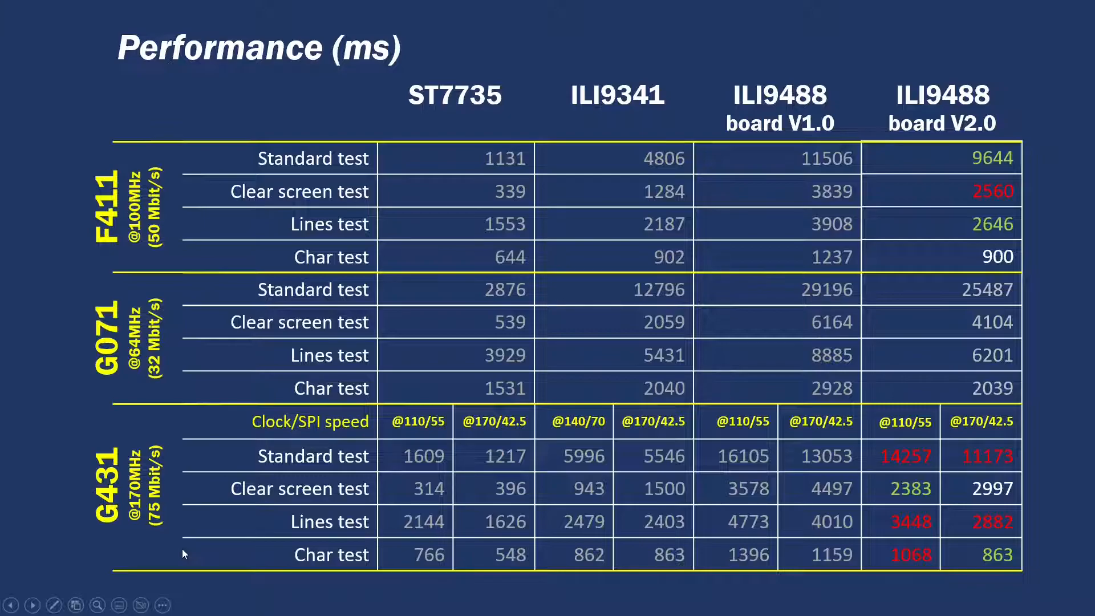
mouse_move(914, 503)
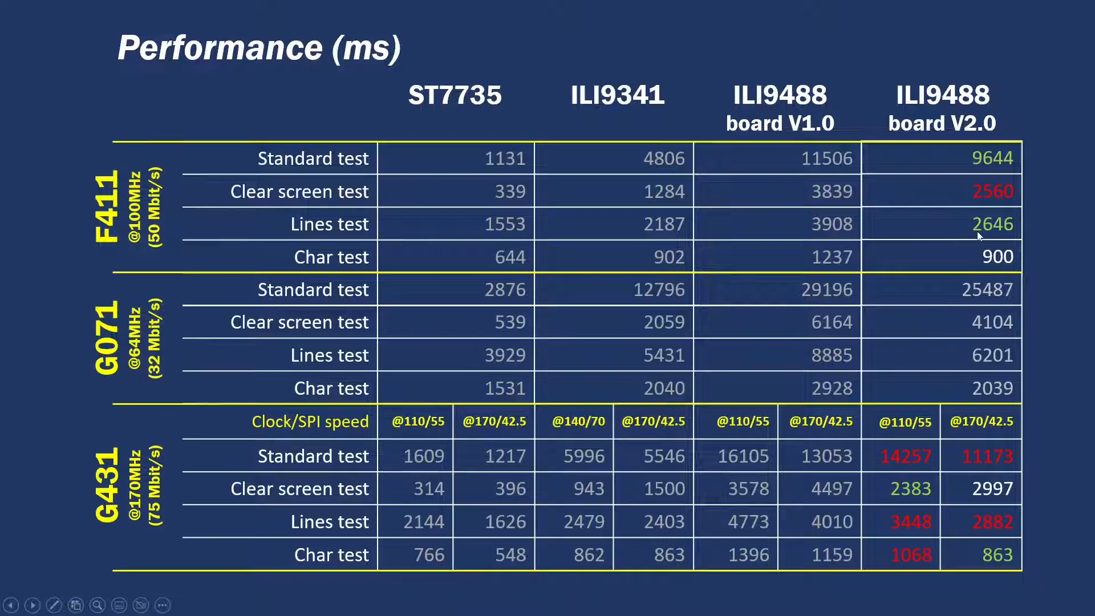
mouse_move(967, 512)
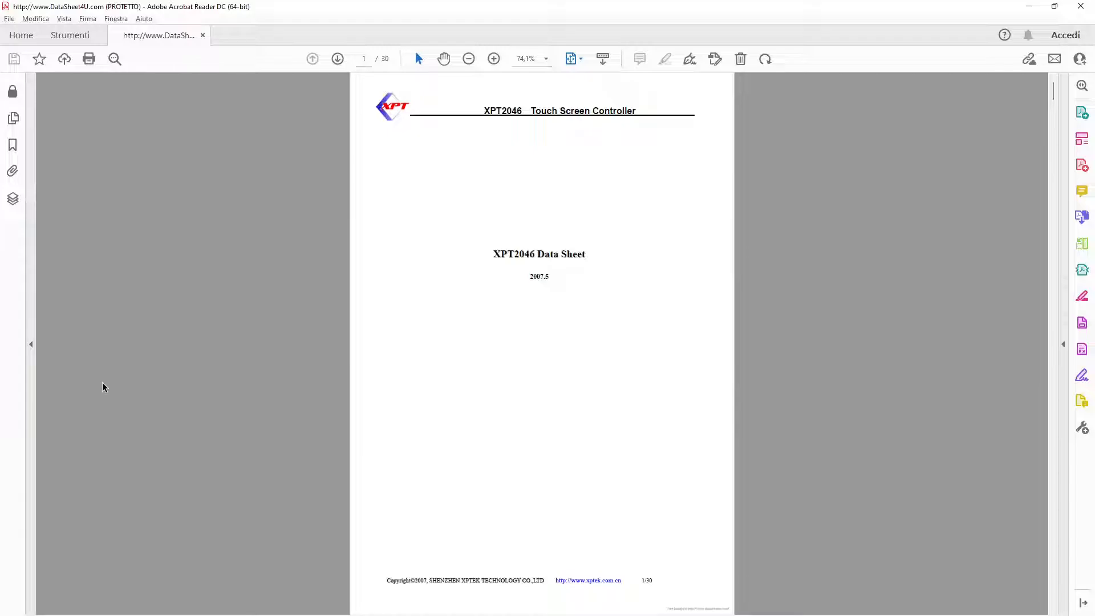
- Replace the XPT2046 PDF with tsc2046.pdf via File > Open
click(337, 59)
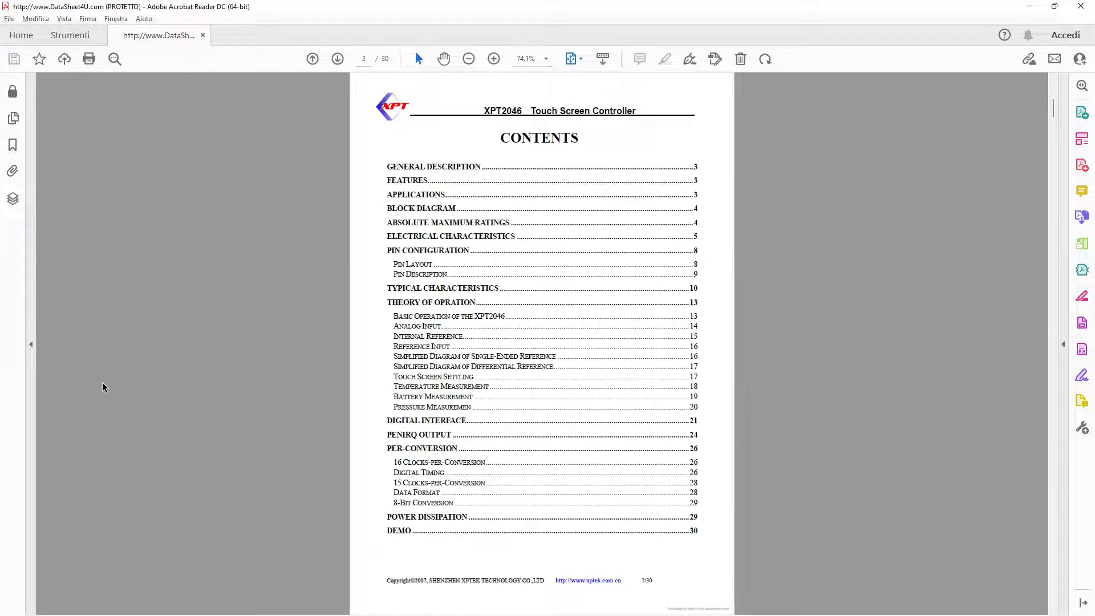
click(338, 58)
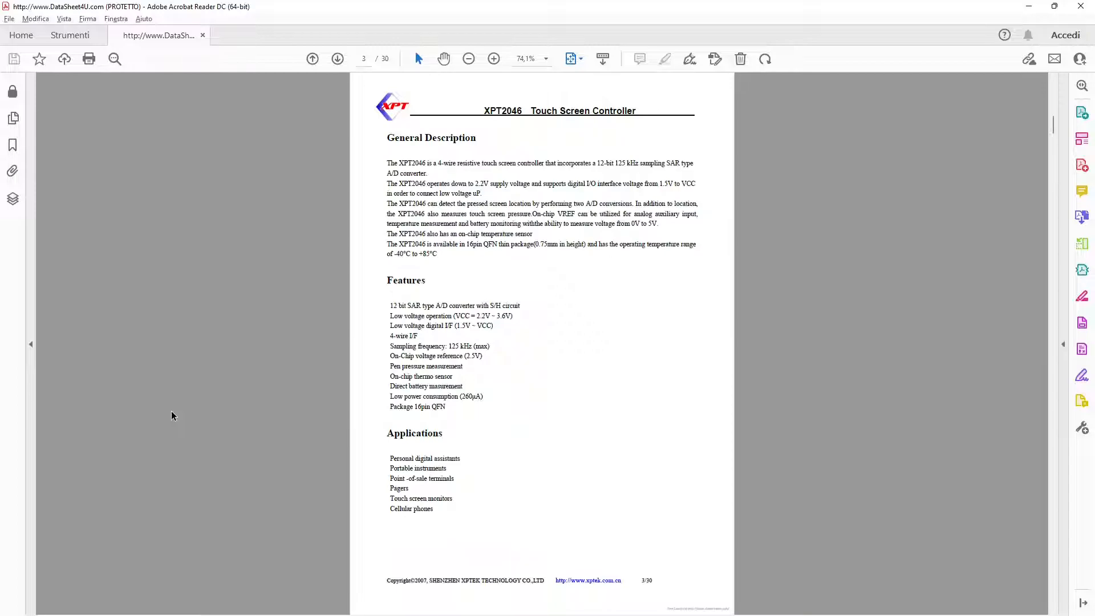
click(337, 58)
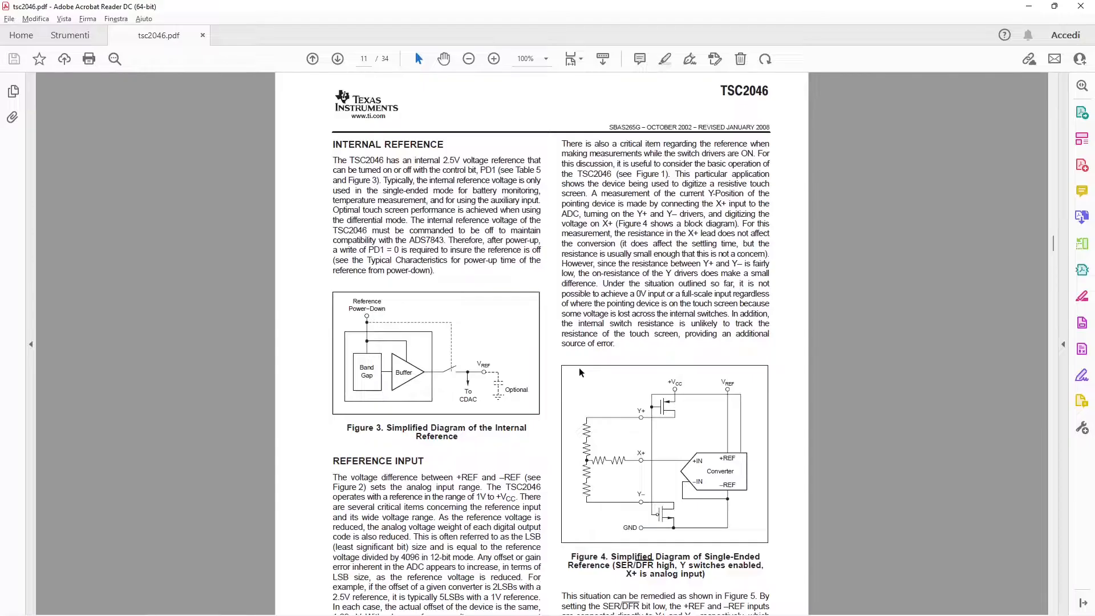
- Scroll from page 9's Theory of Operation to page 10 showing Figure 2 and Tables 1 and 2
click(365, 58)
text(9)
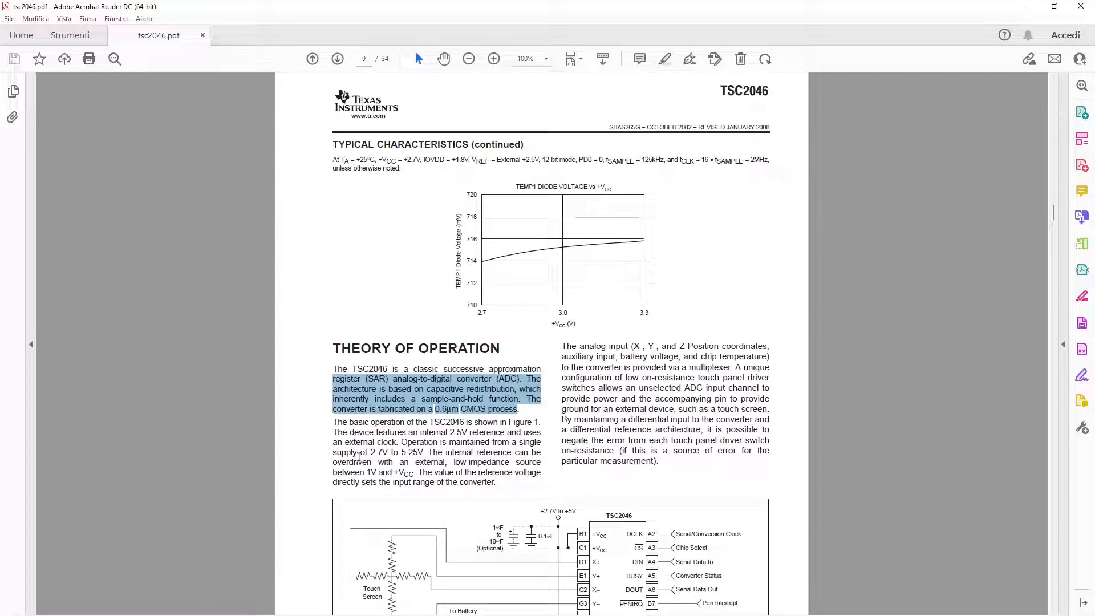
scroll(down, 3)
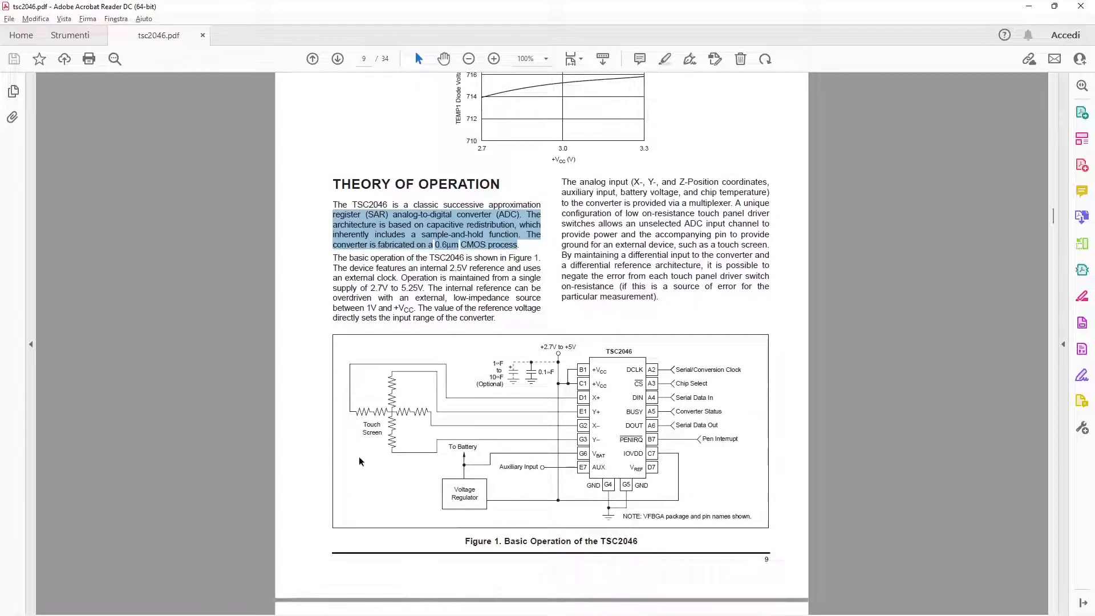
scroll(down, 3)
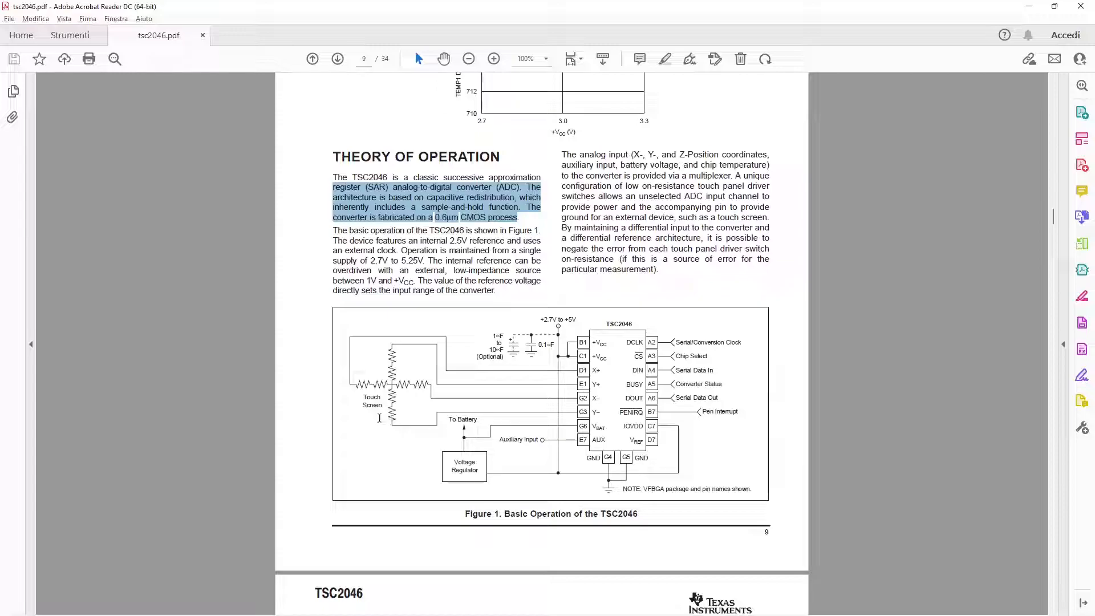
scroll(down, 3)
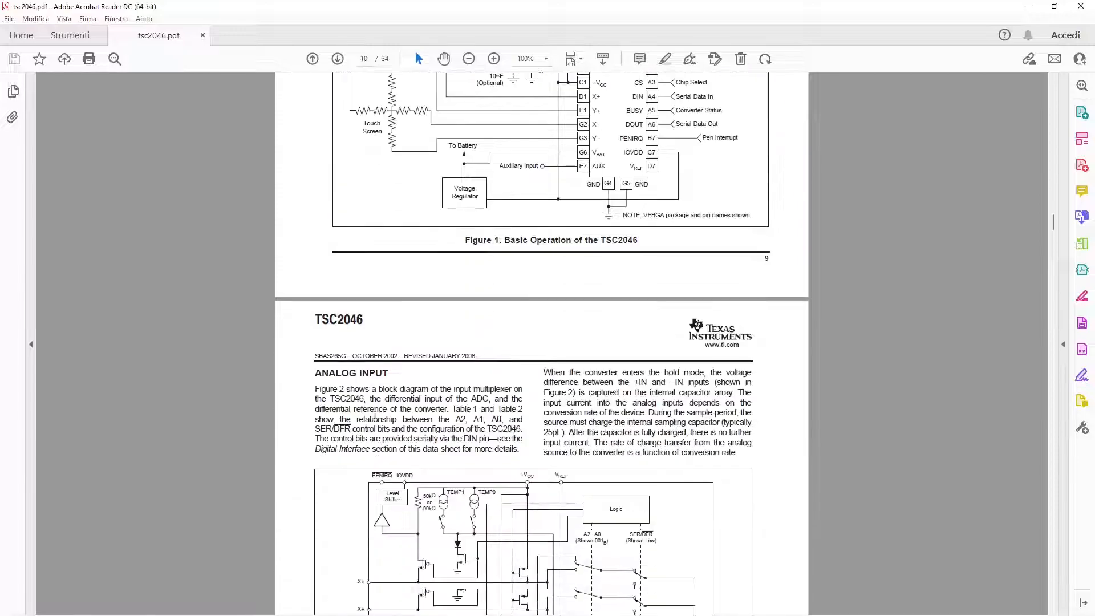
scroll(down, 3)
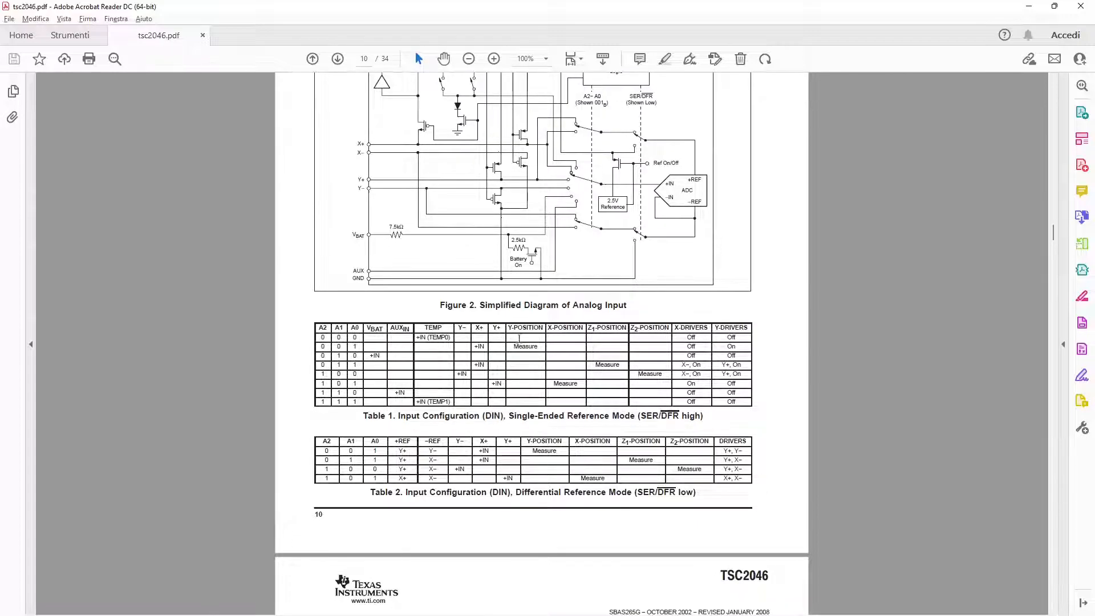
mouse_move(572, 370)
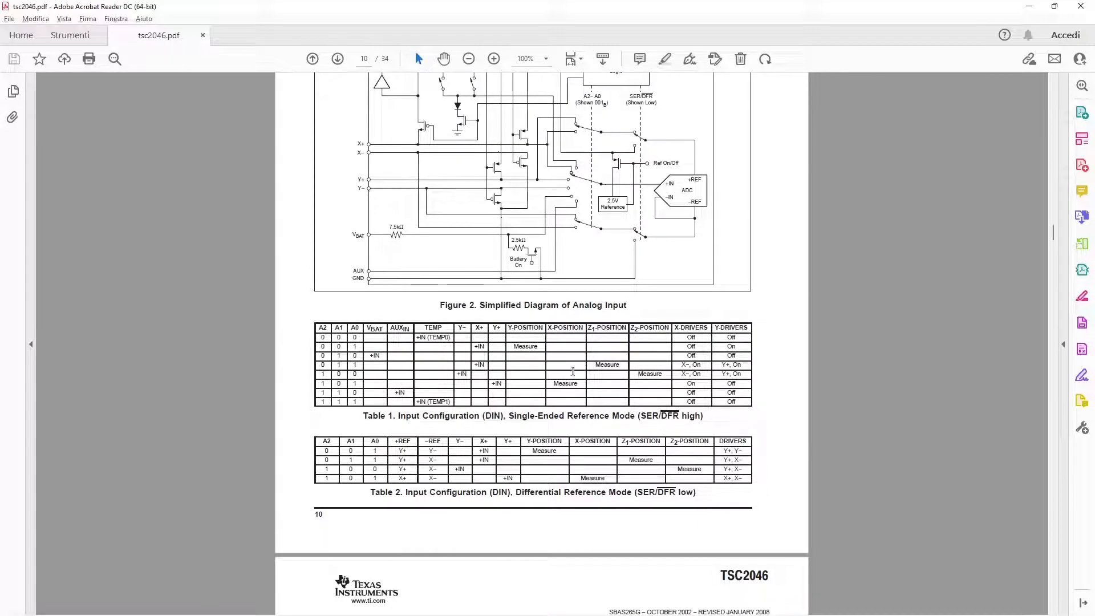
mouse_move(608, 394)
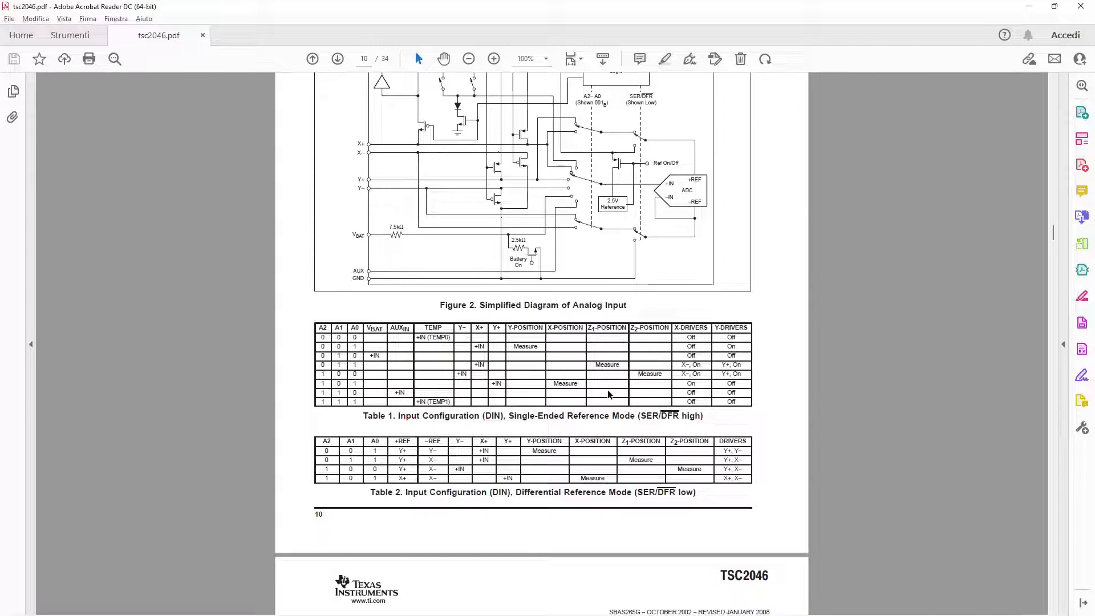
mouse_move(552, 401)
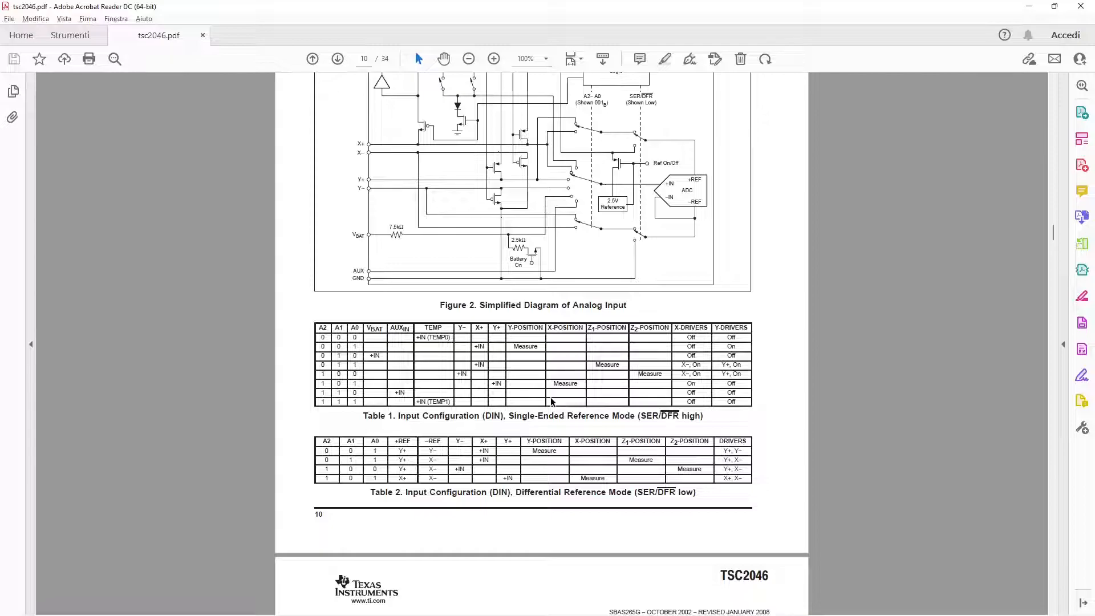
mouse_move(331, 293)
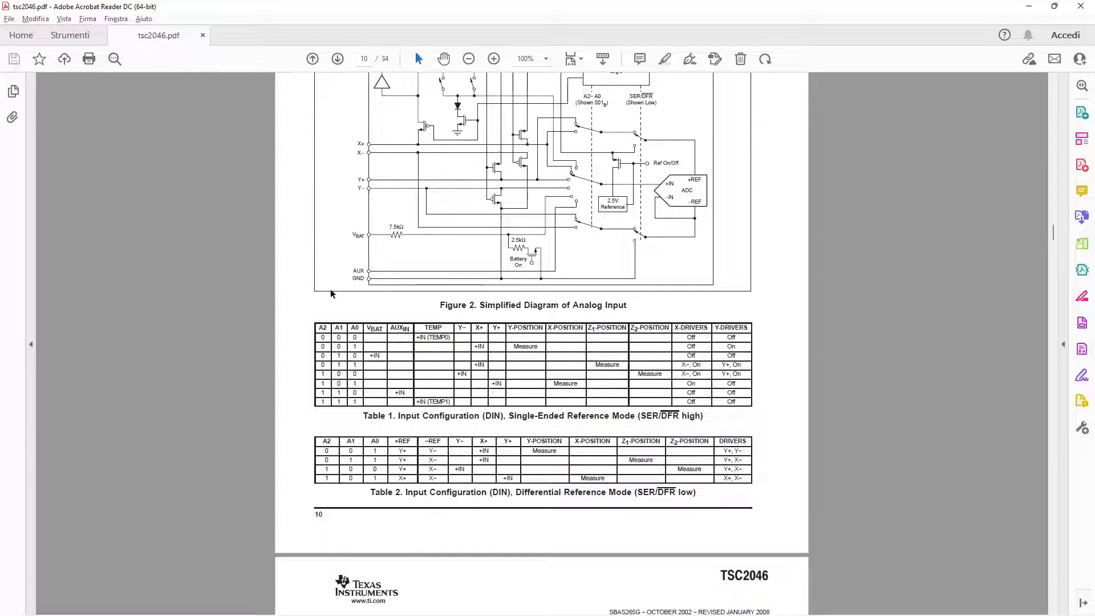
- Jump to page 16 and select the PENIRQ OUTPUT heading
click(362, 58)
text(16)
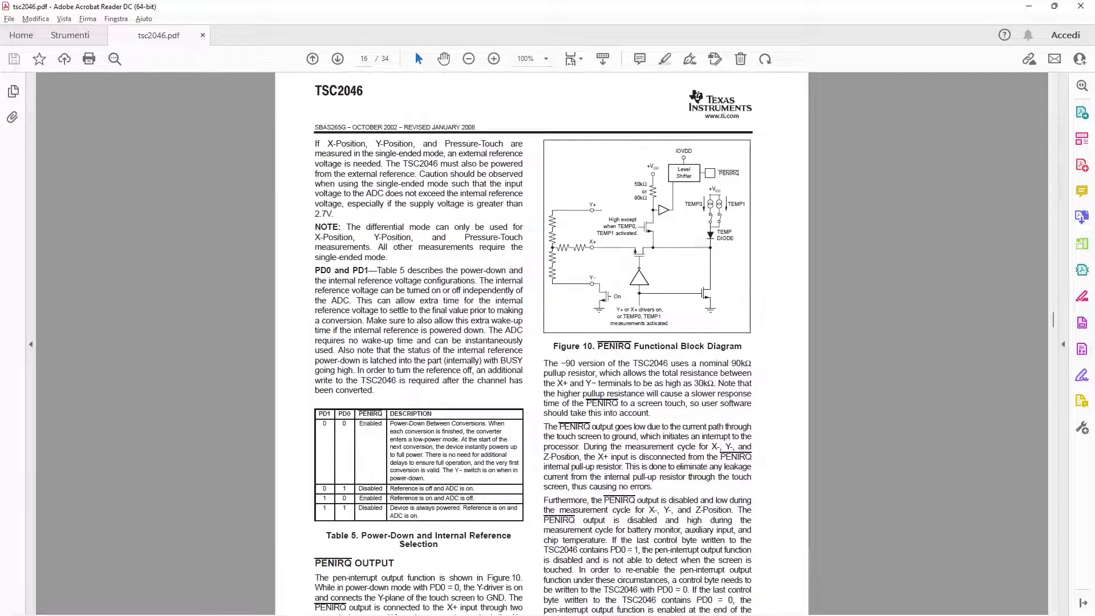
scroll(down, 3)
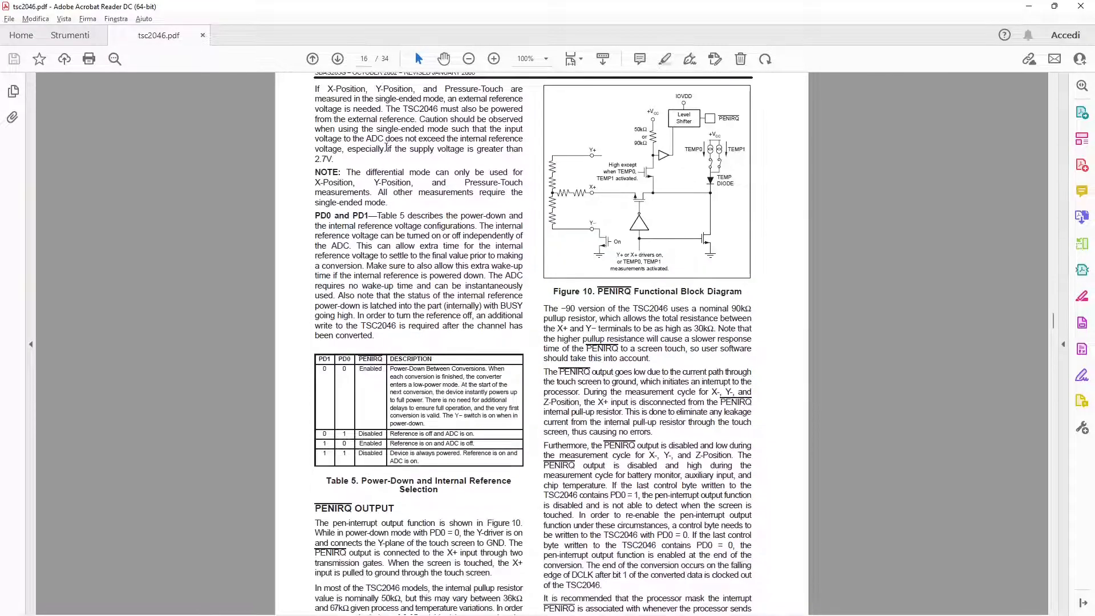
scroll(down, 3)
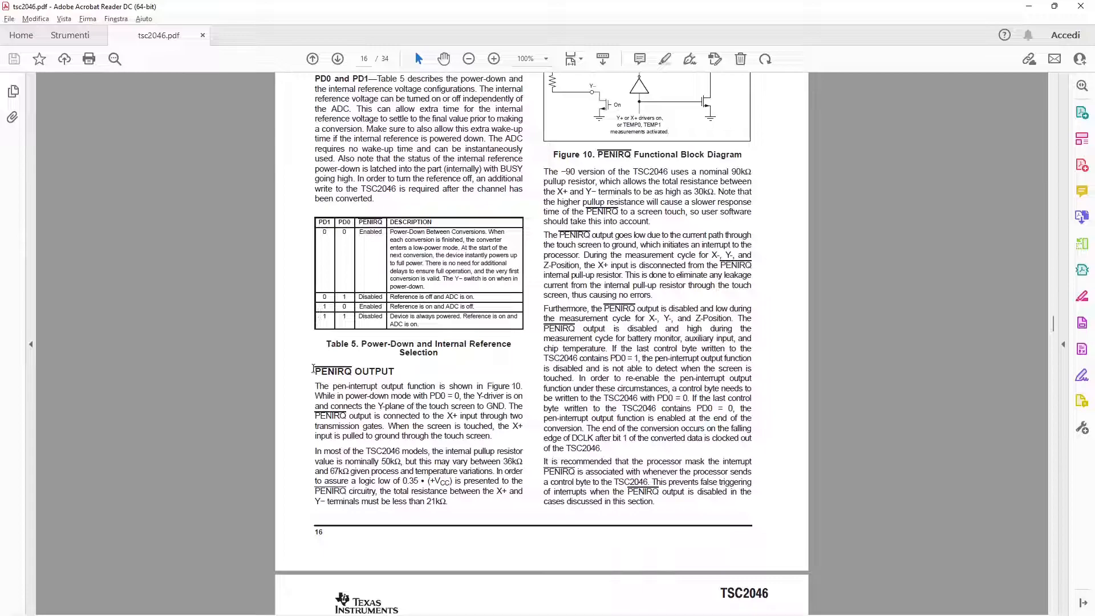
double_click(333, 370)
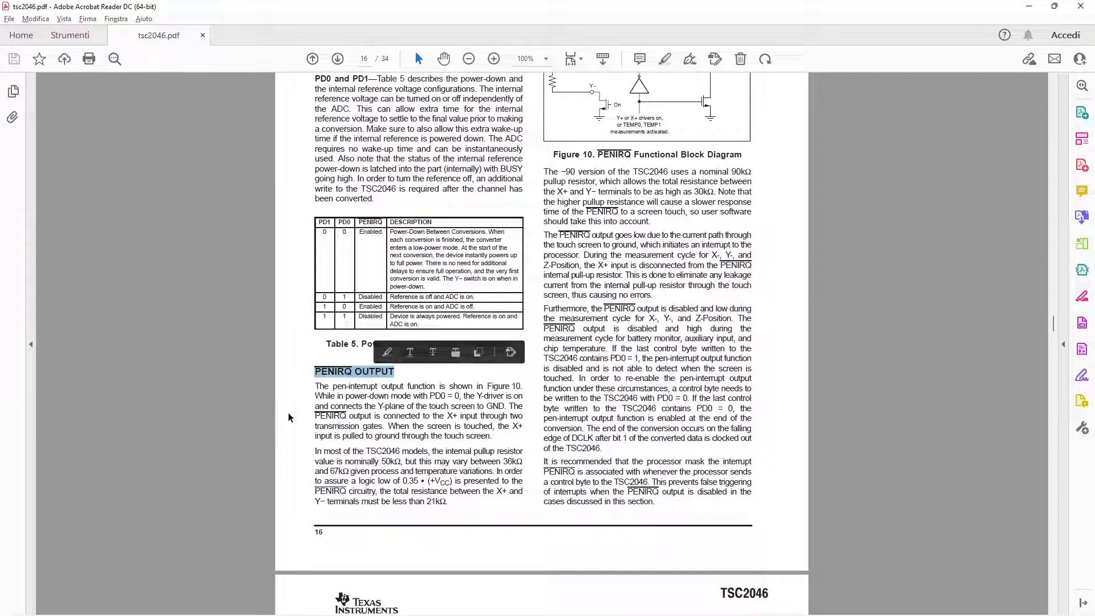